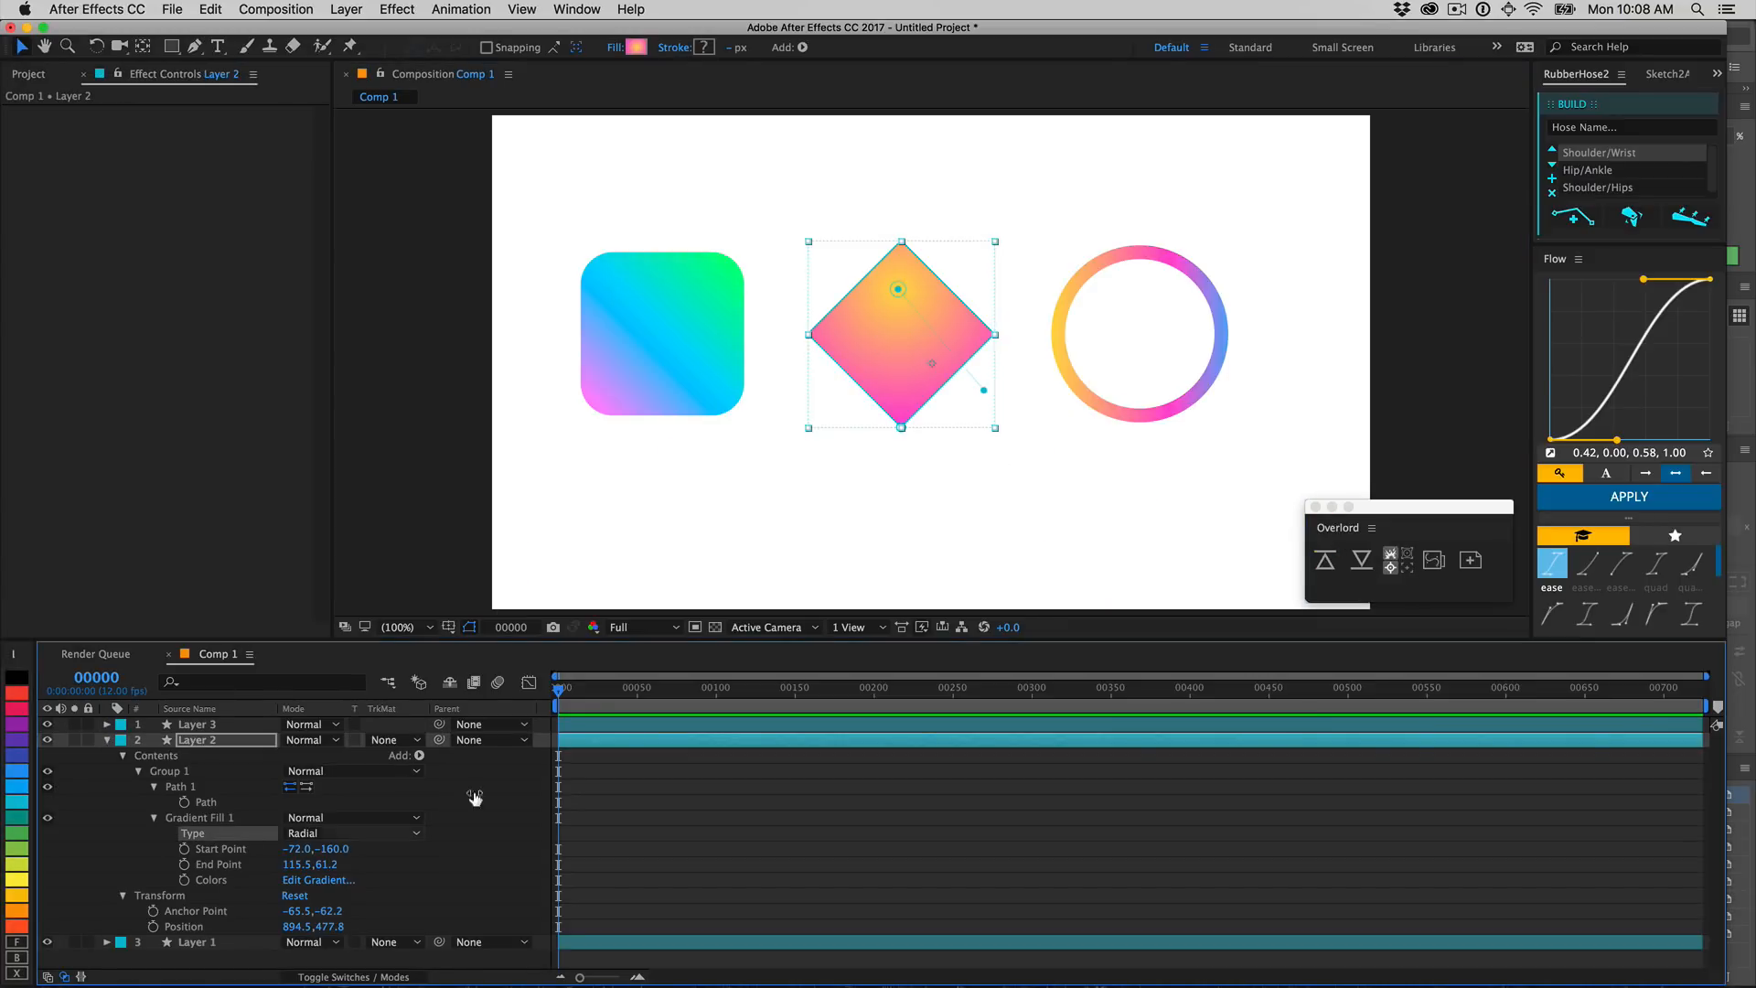
- Select the rounded square and bring up its Gradient Fill 1 colours in the Gradient Editor
click(660, 334)
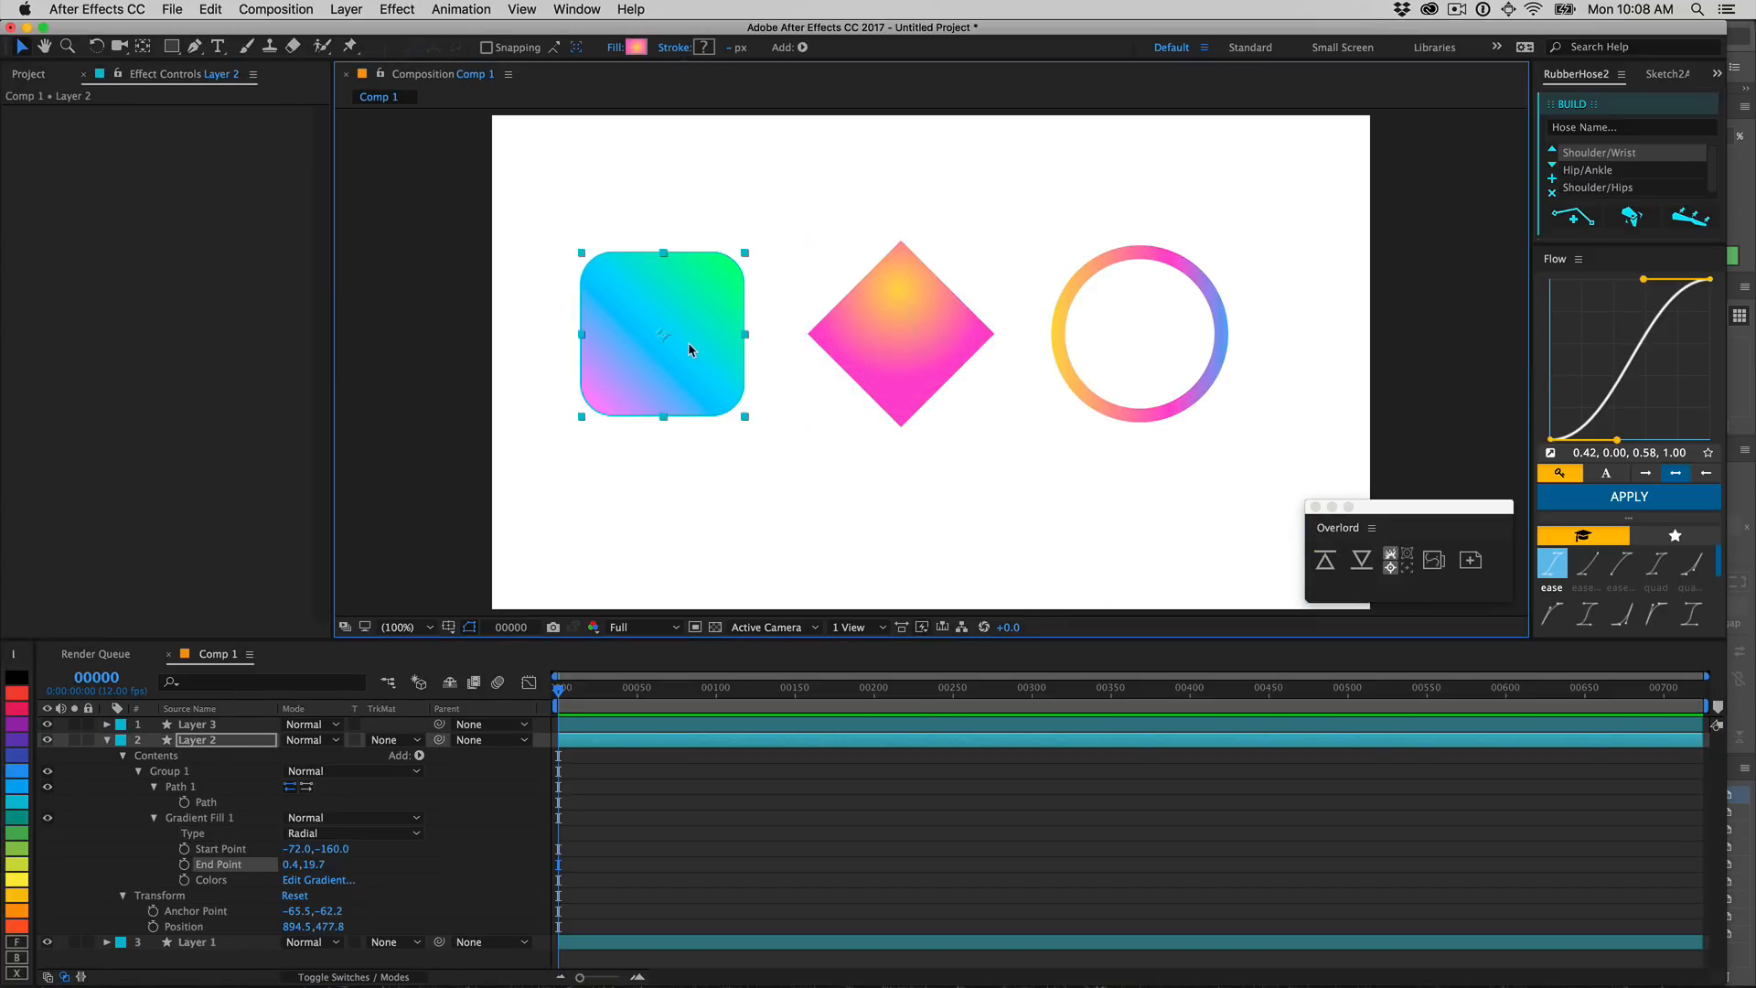
click(319, 879)
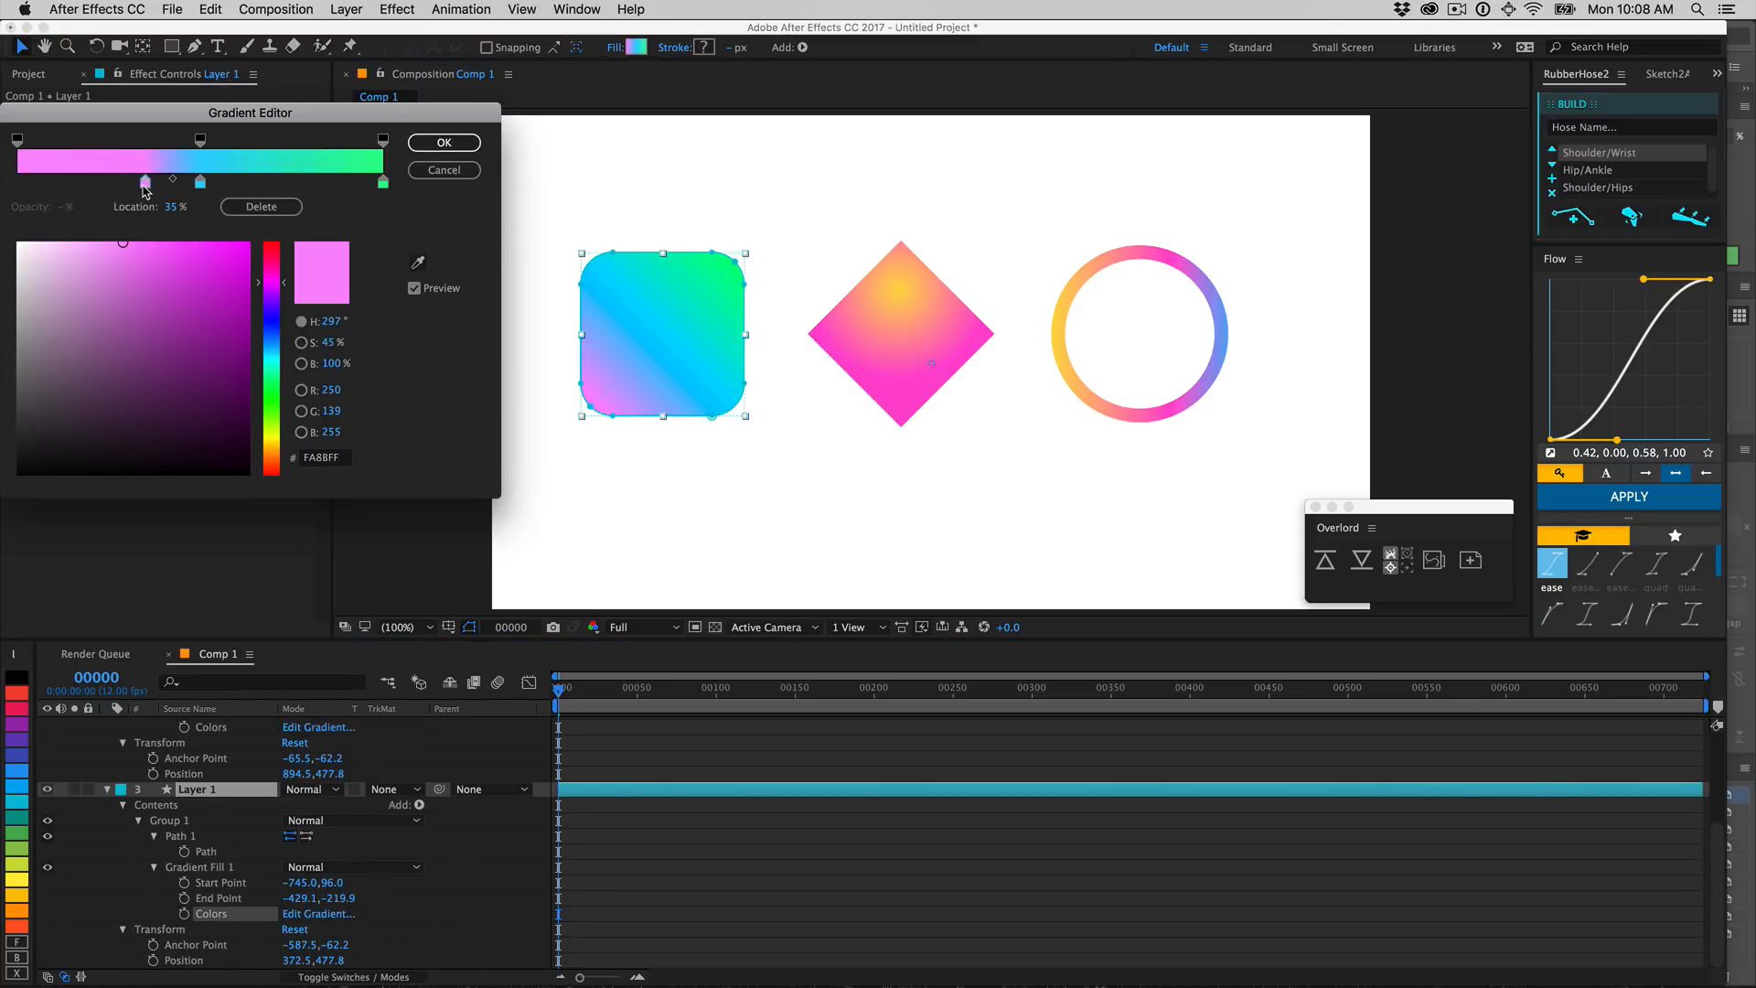
click(444, 142)
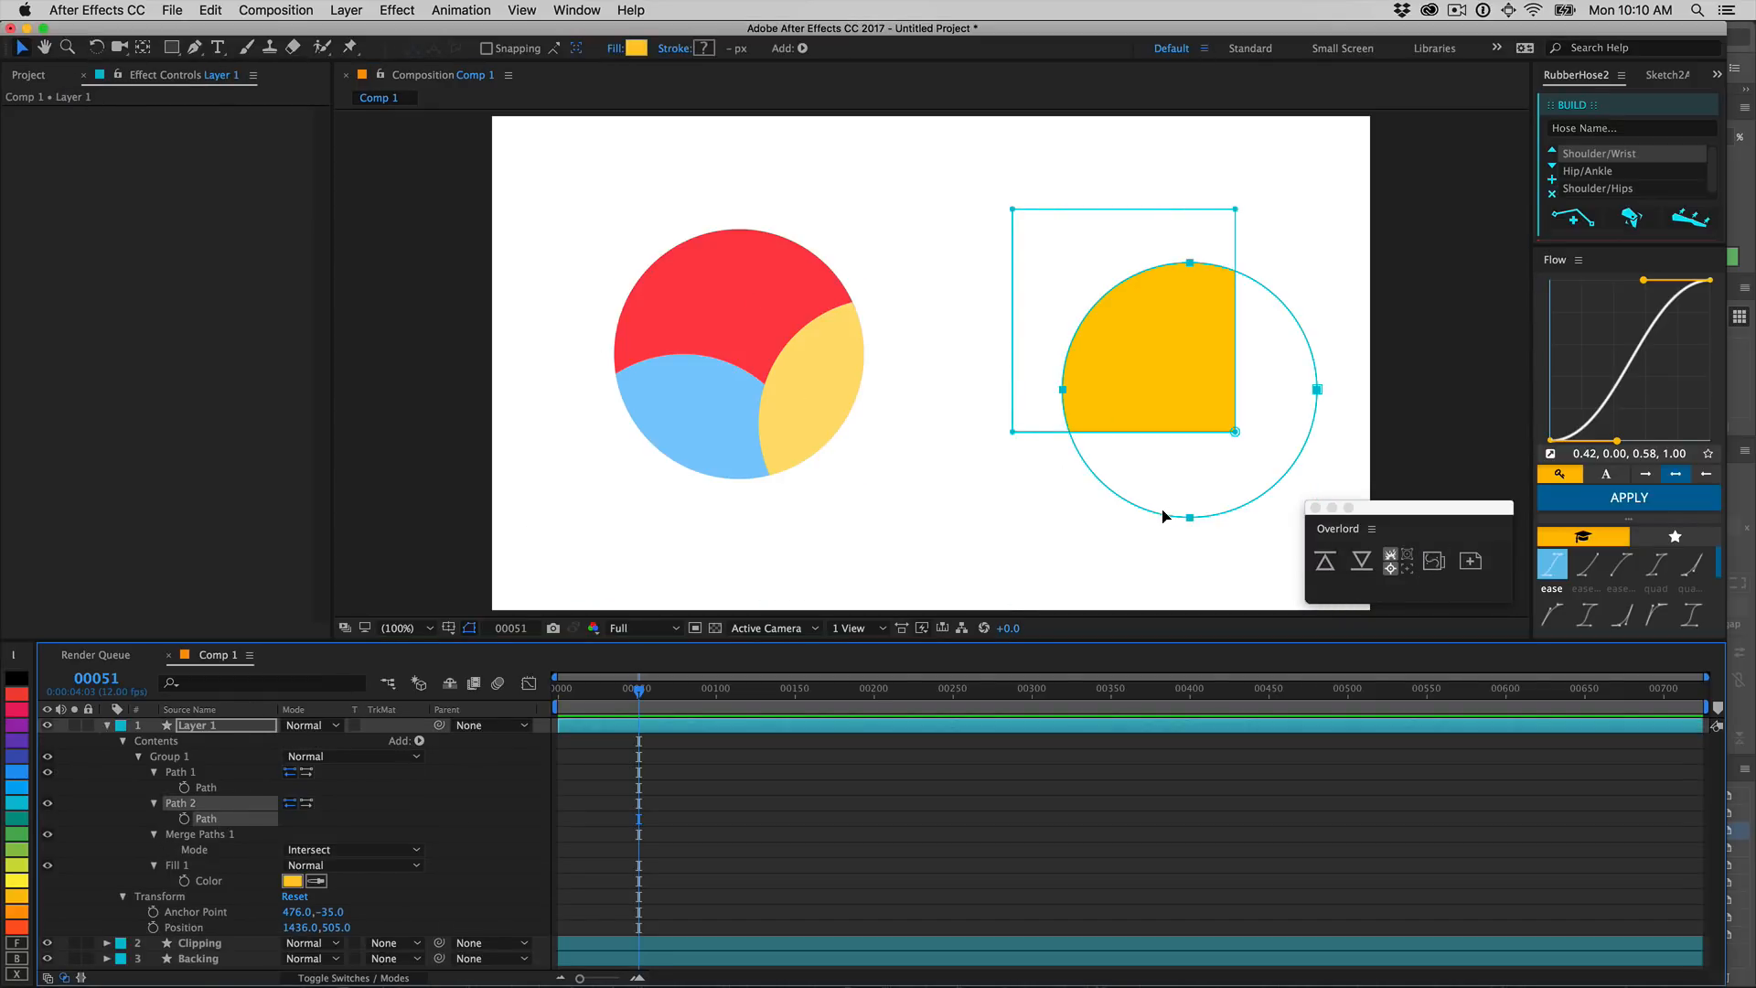
- Reposition the circle so the yellow intersection becomes a quarter-circle
drag(1189, 516, 1153, 347)
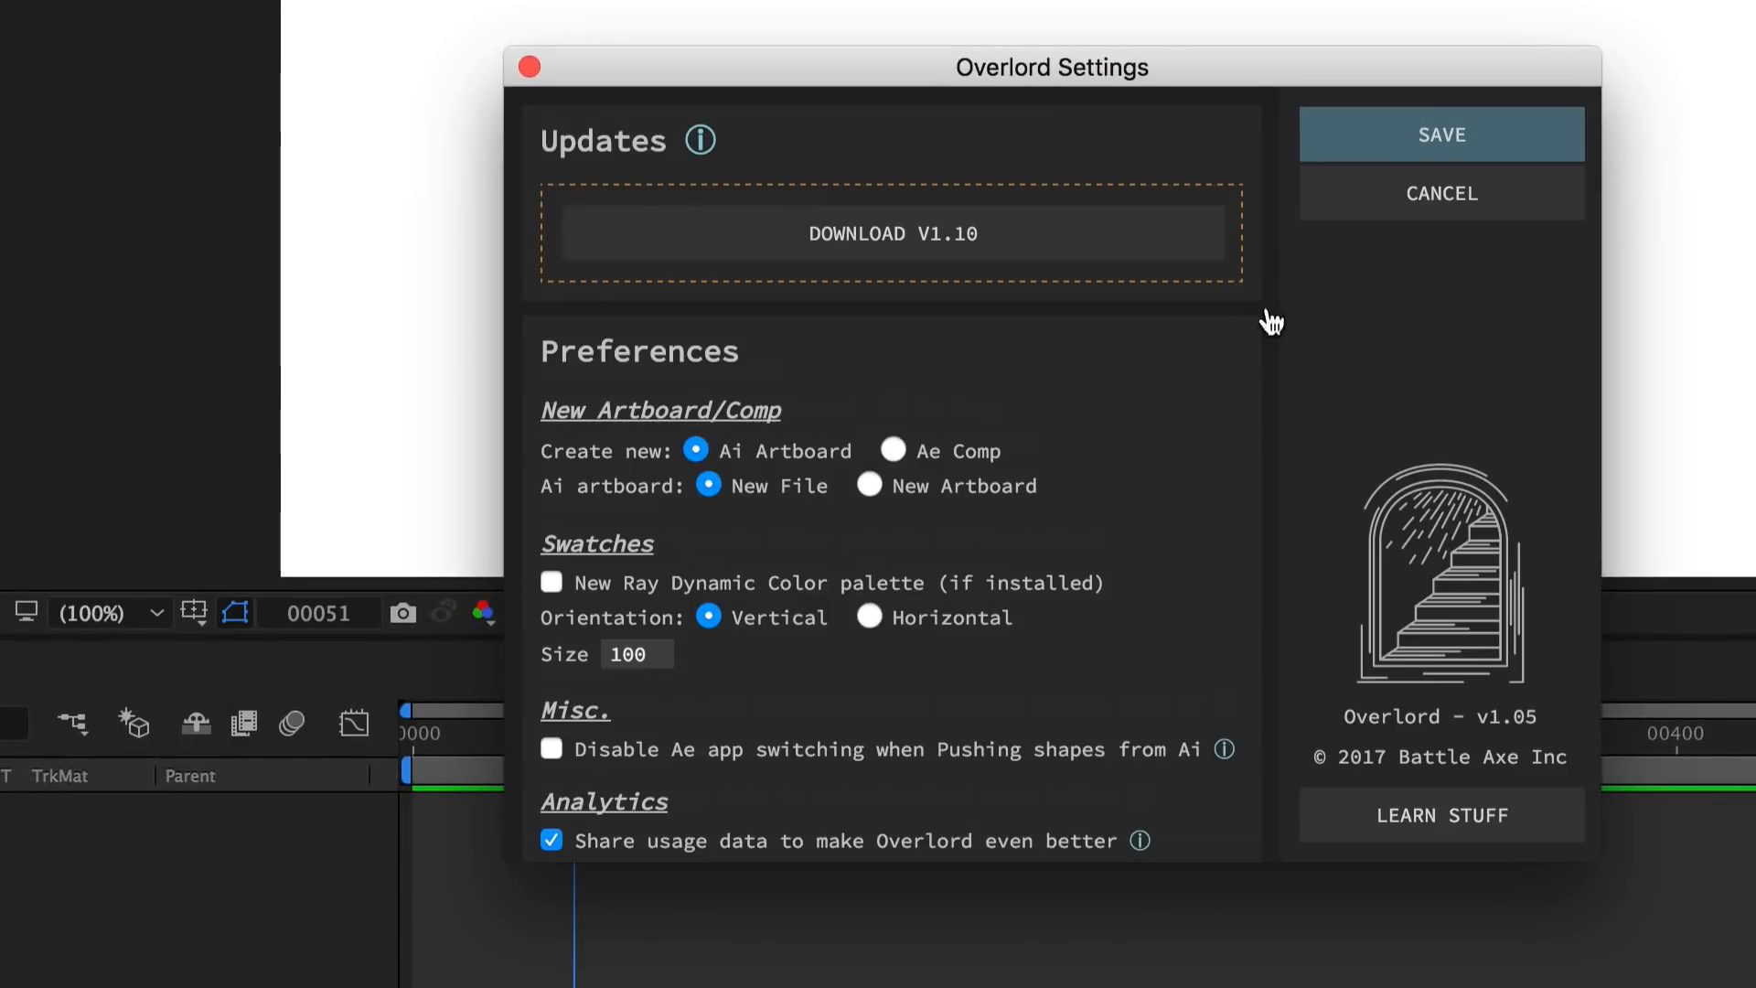
- Start the Overlord v1.10 download, landing on the Gumroad page in the browser
click(890, 233)
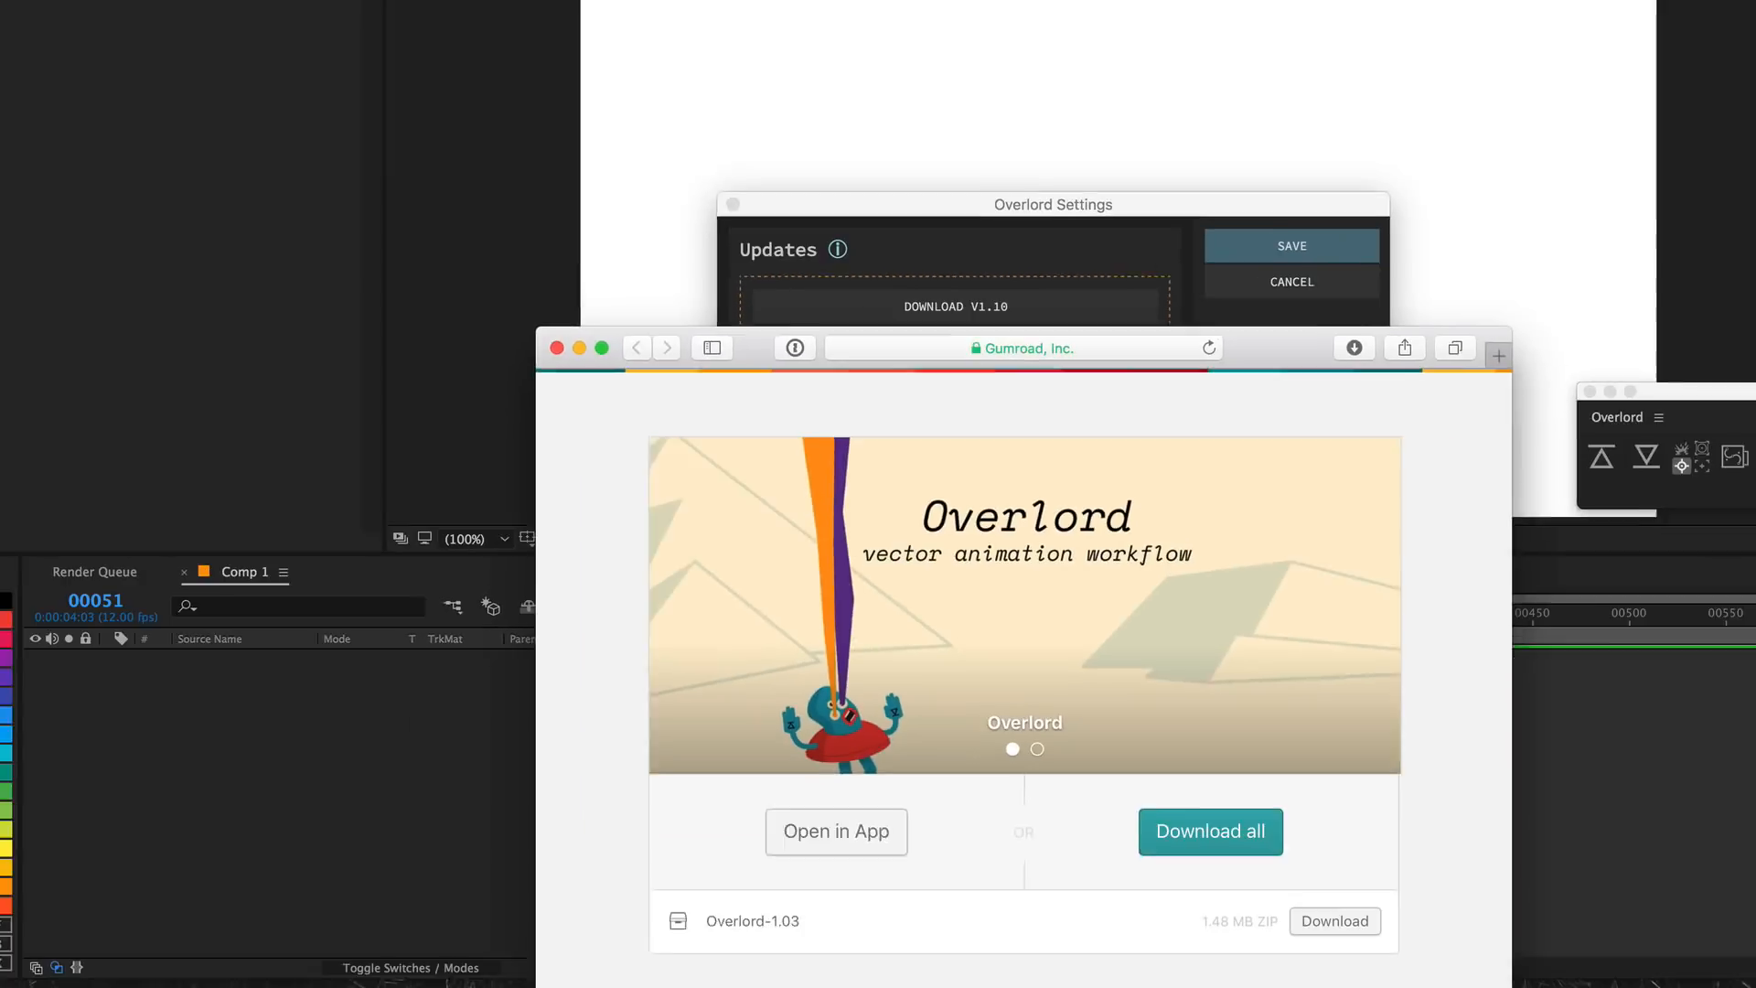